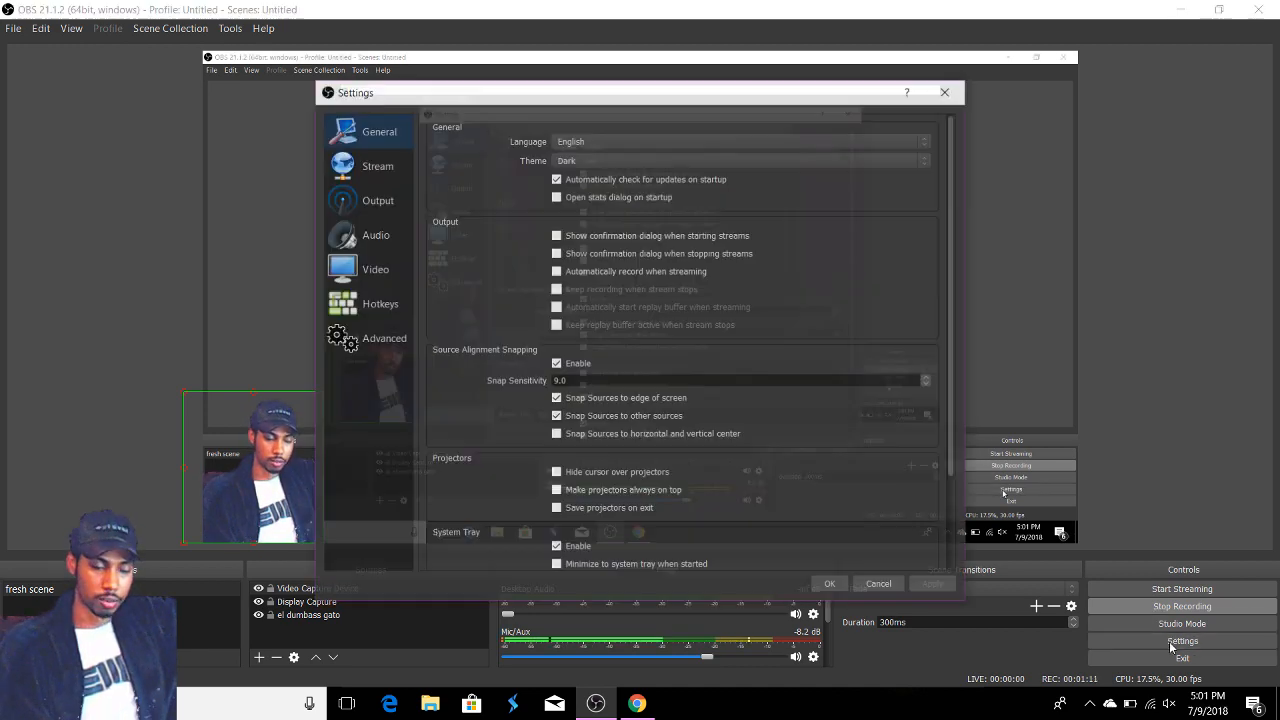
Step: Switch the Settings dialog to the Audio page
left_click(376, 234)
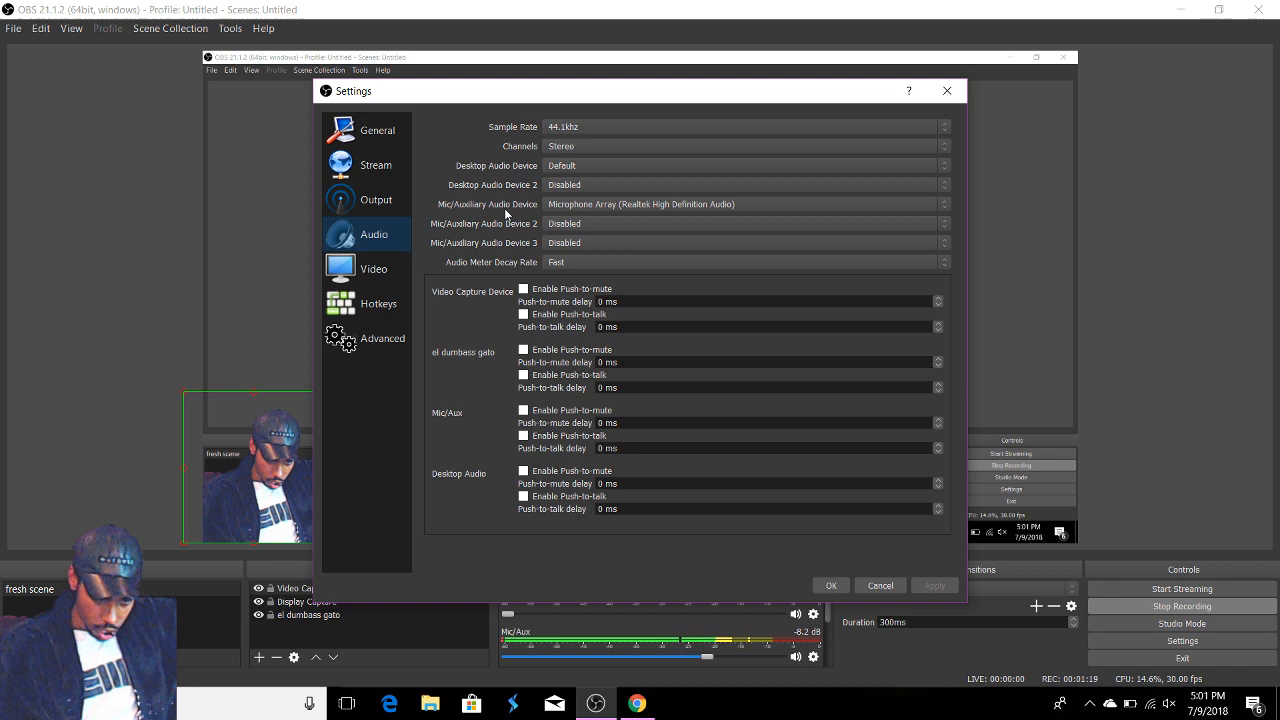
Step: Open the Mic/Auxiliary Audio Device list, close it unchanged, and reopen it
left_click(743, 204)
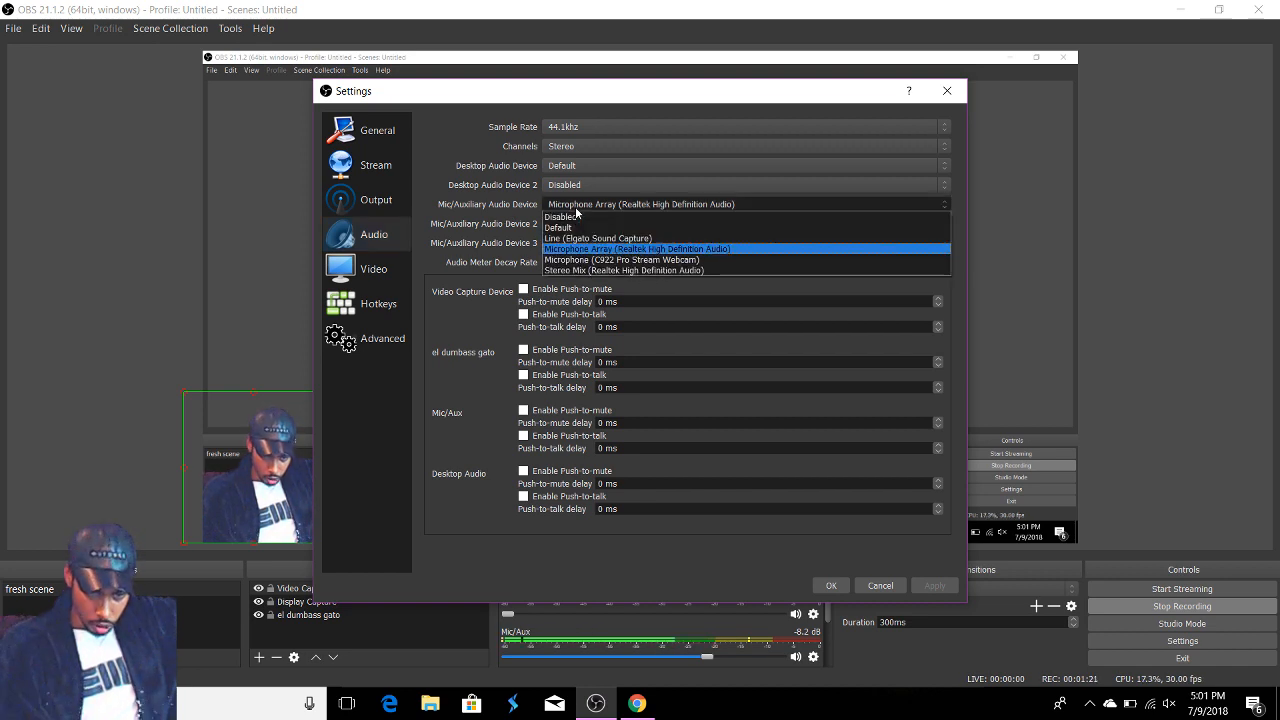
mouse_move(710, 217)
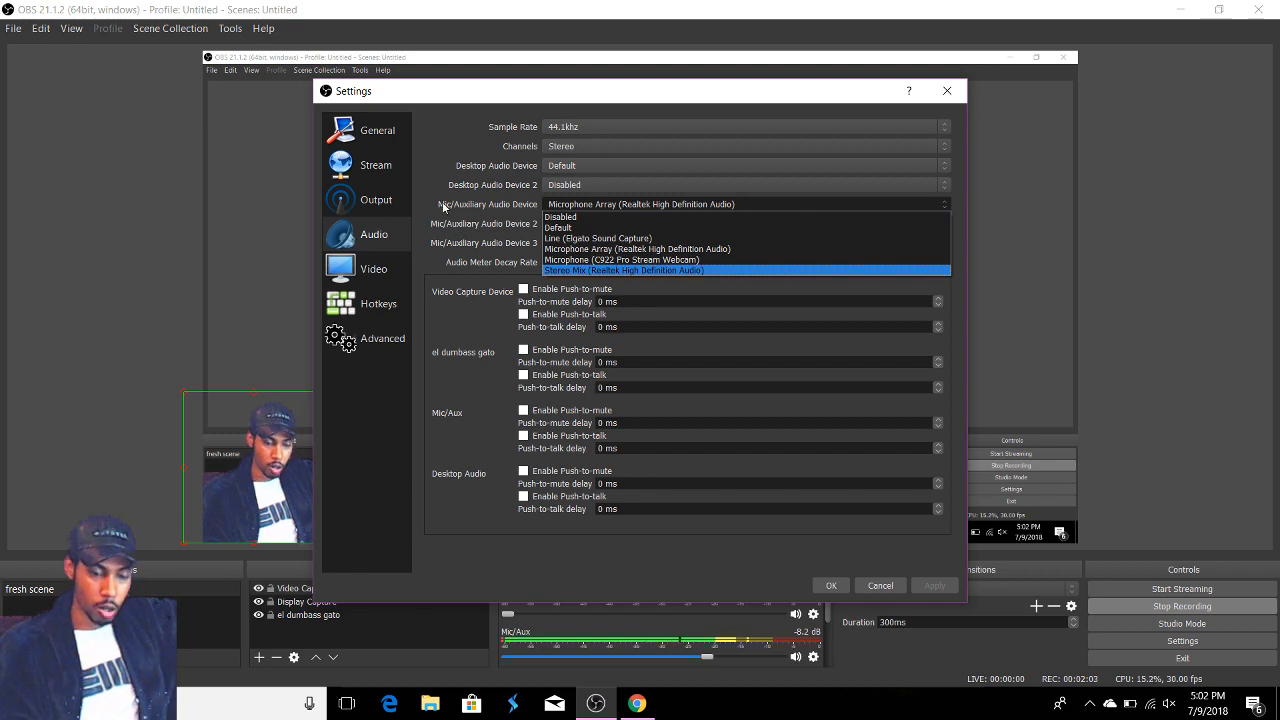
left_click(640, 204)
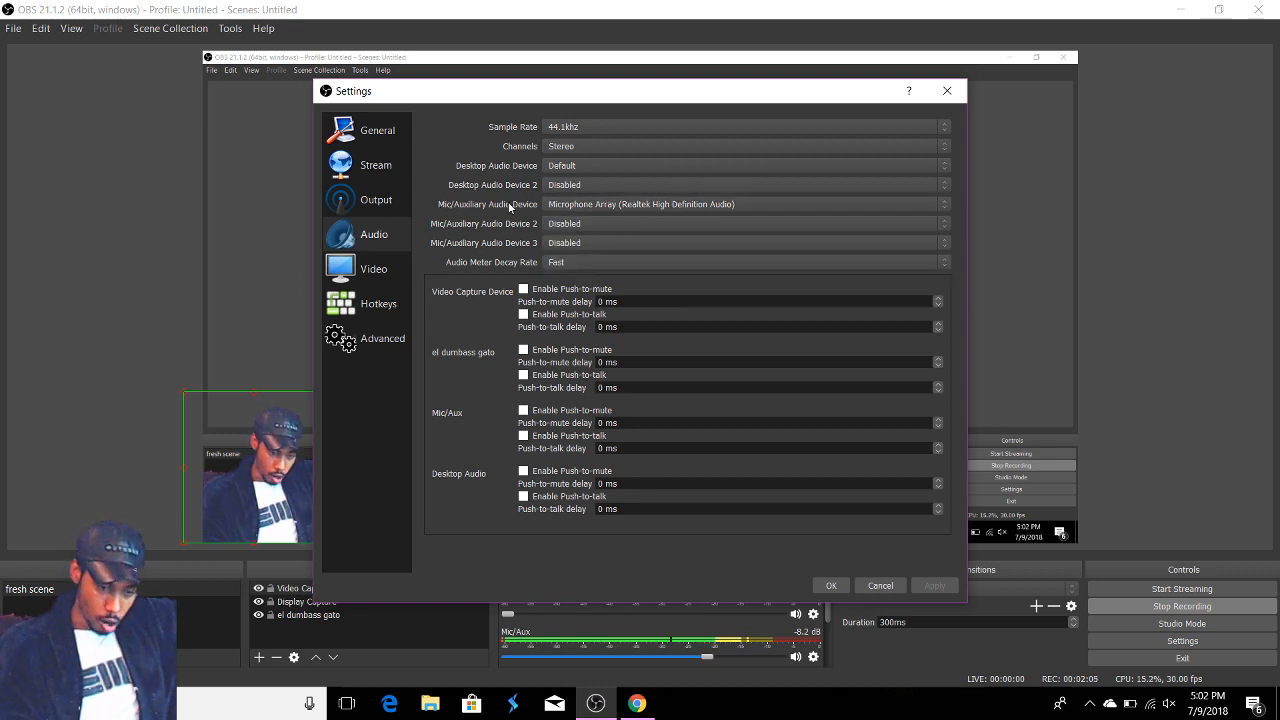
left_click(744, 204)
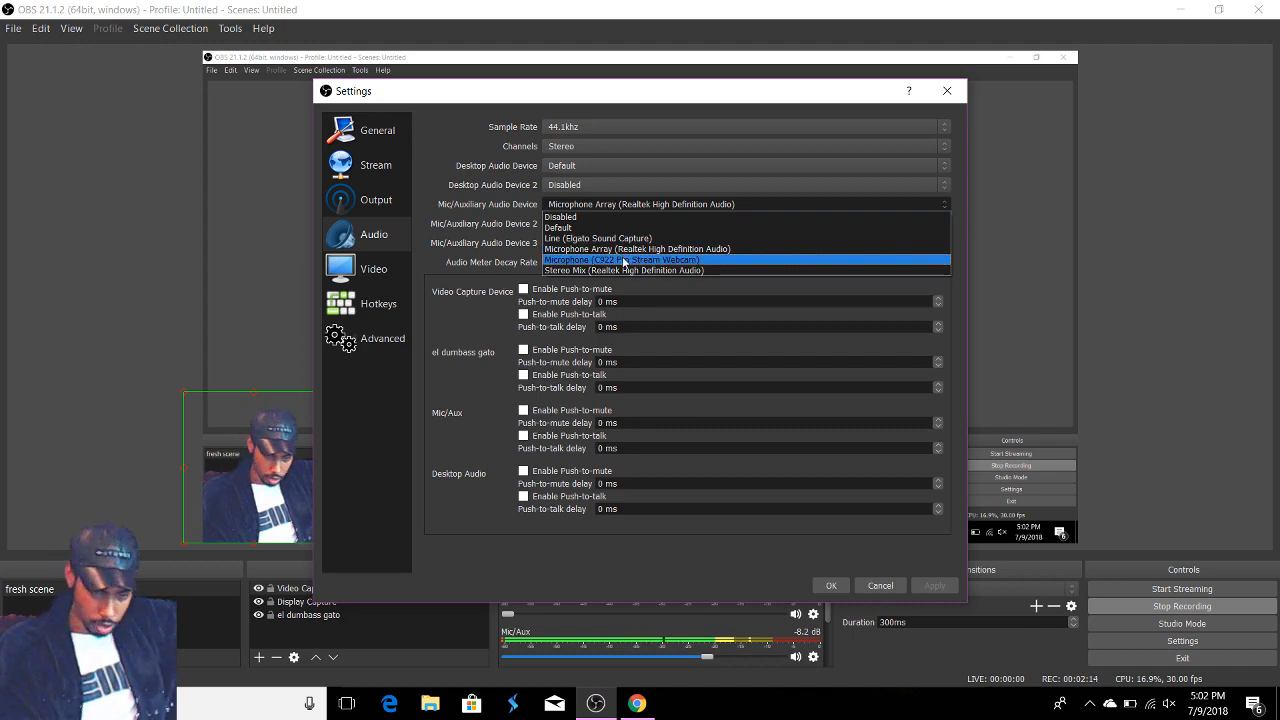
Step: Set Mic/Auxiliary to Microphone (C922 Pro Stream Webcam) and apply
left_click(621, 259)
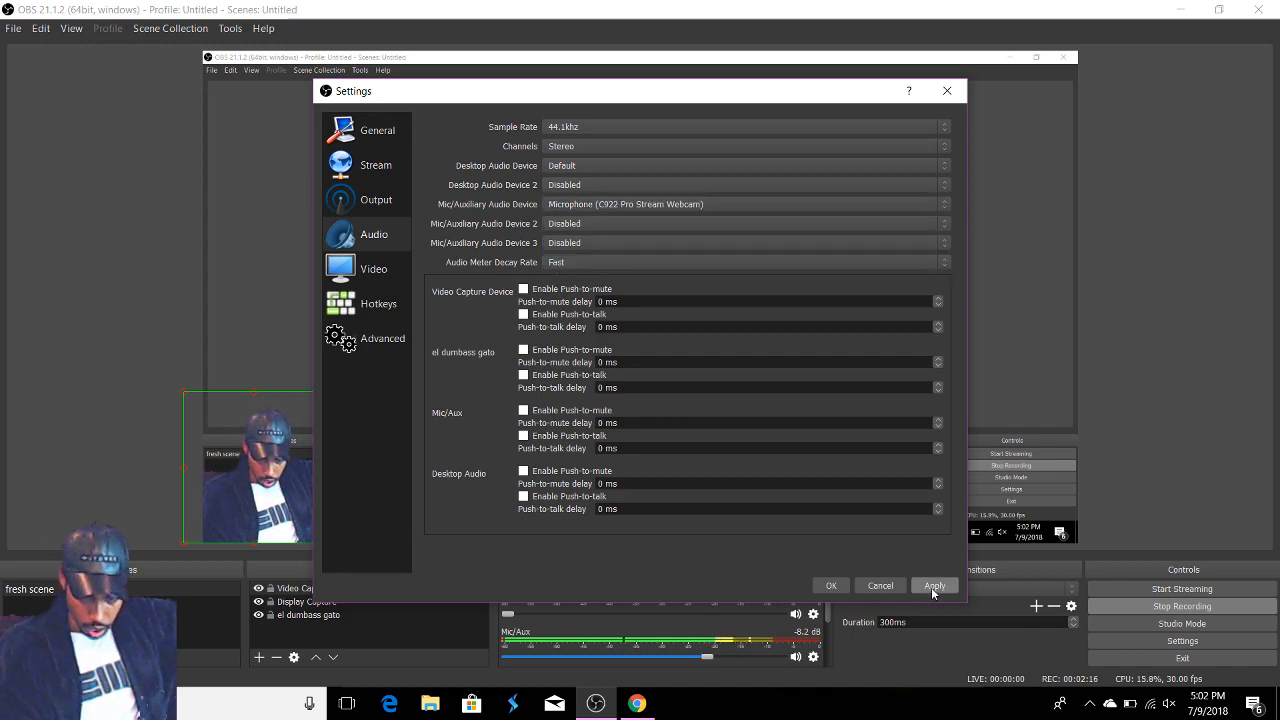
left_click(377, 130)
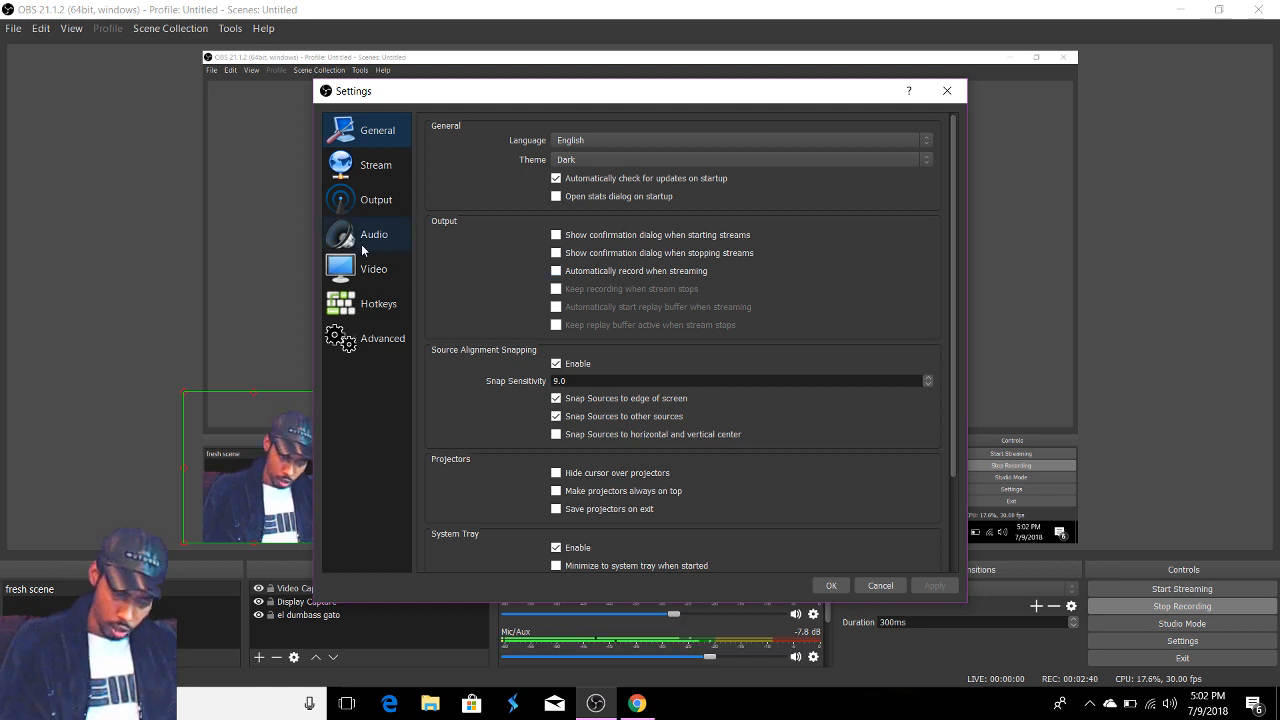
Step: On the Audio page, set Mic/Auxiliary to Microphone Array (Realtek High Definition Audio) and apply
left_click(374, 234)
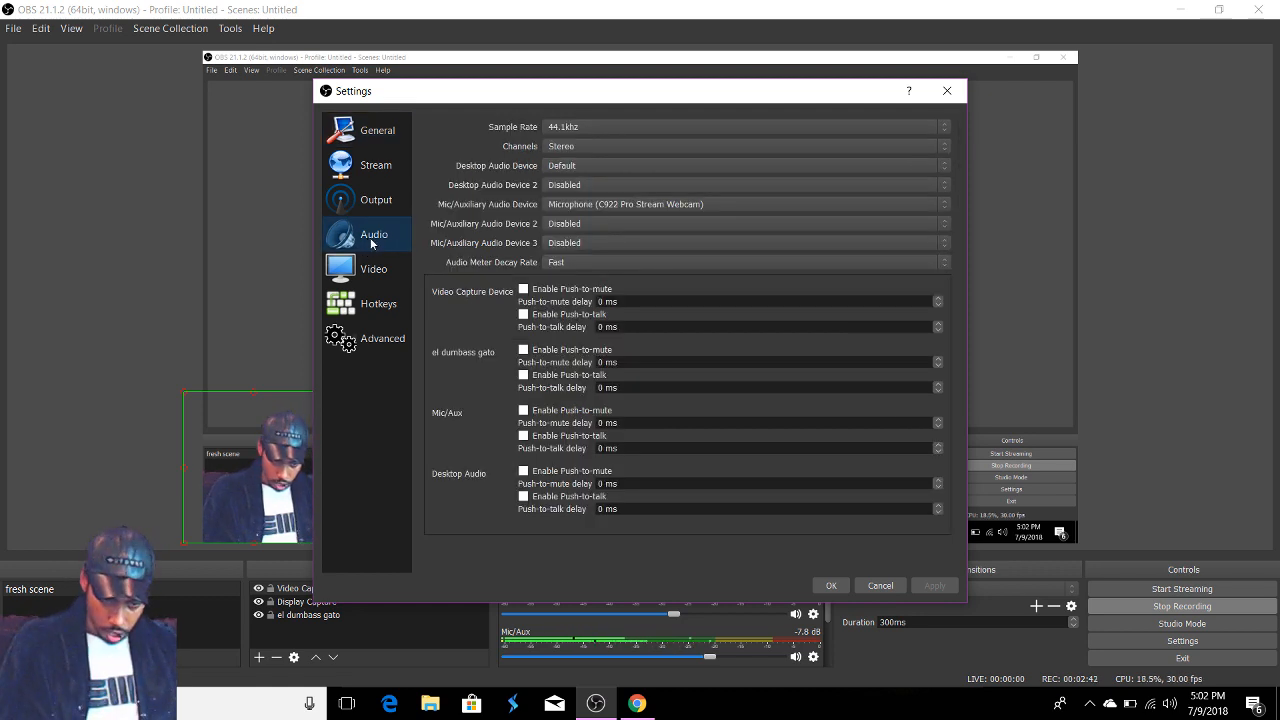
left_click(745, 204)
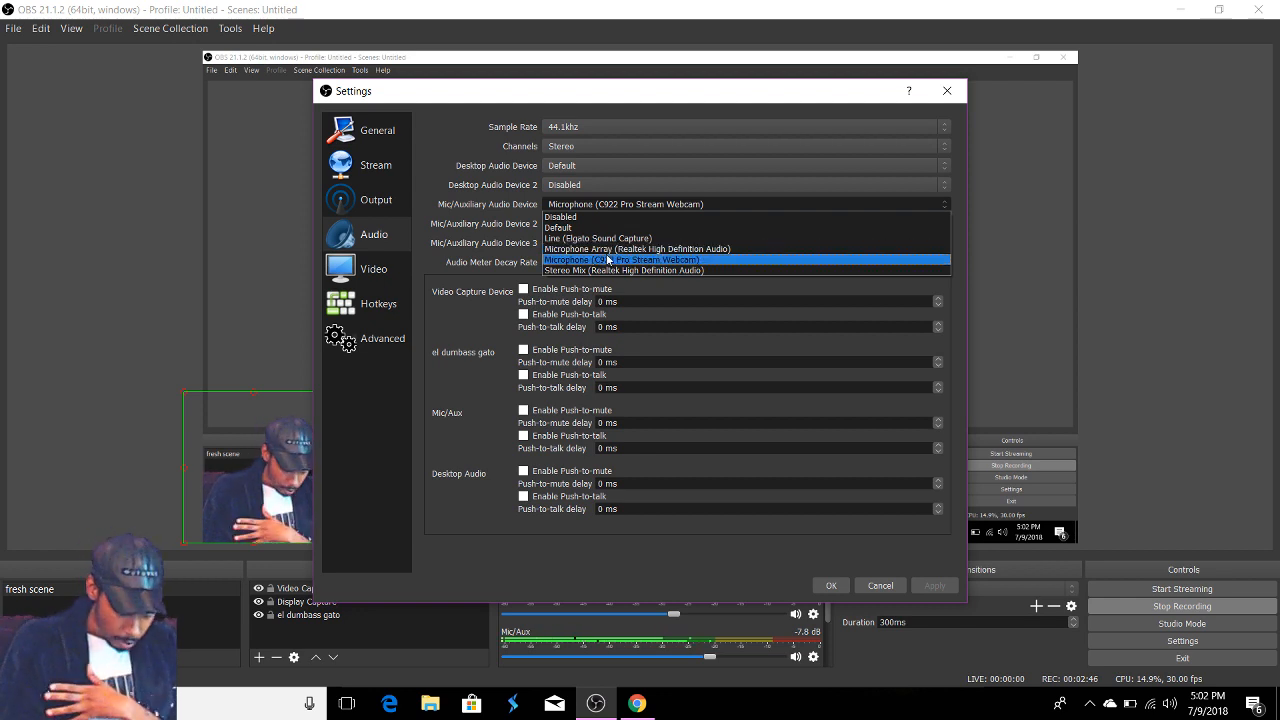
mouse_move(637, 248)
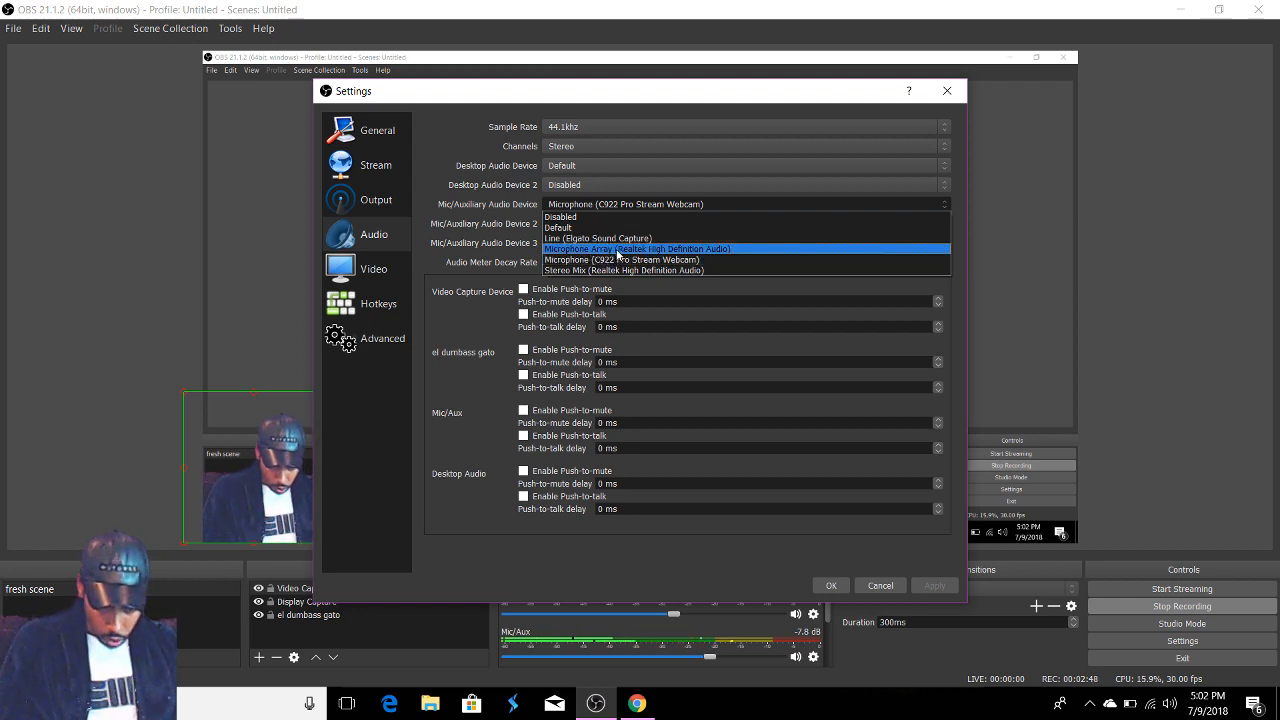
left_click(637, 248)
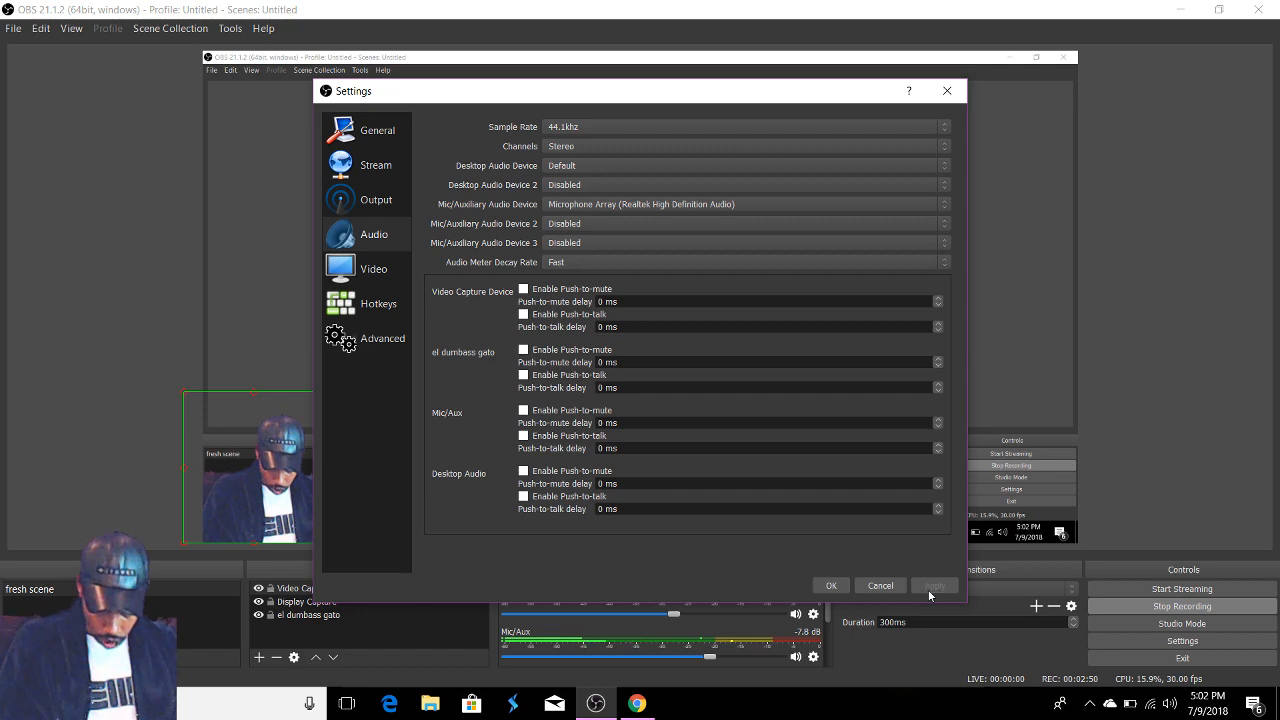
left_click(15, 703)
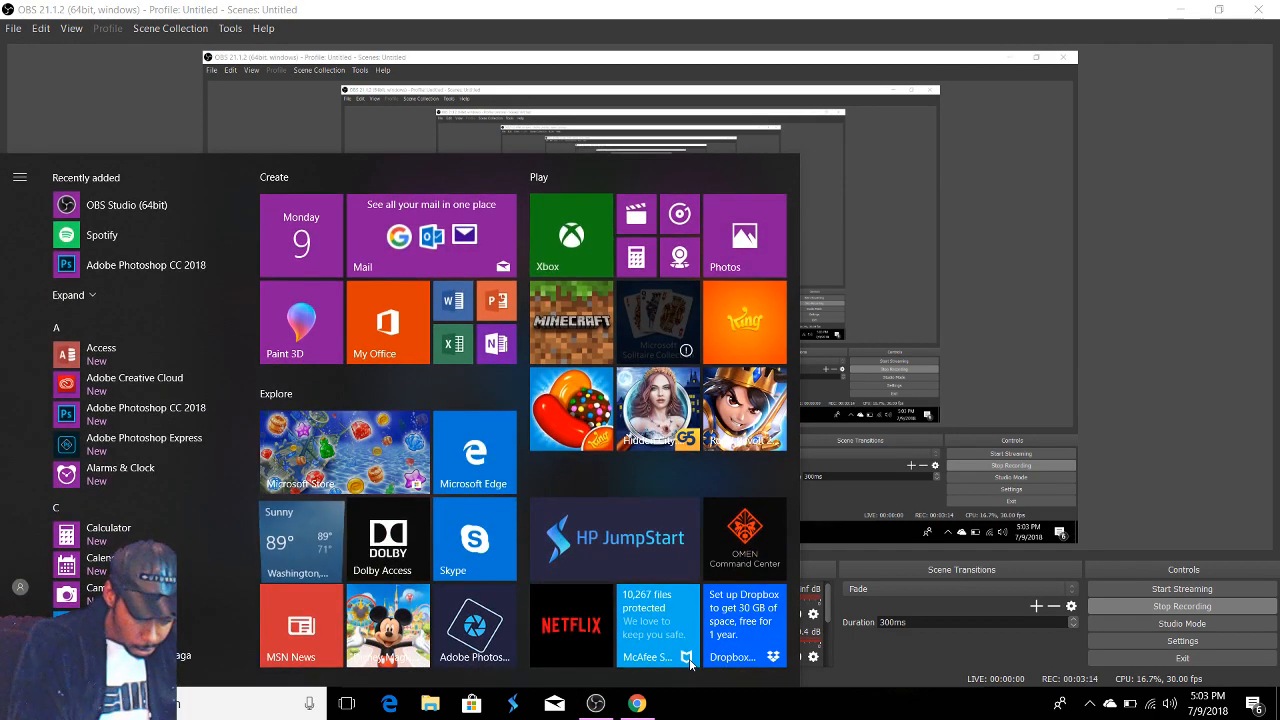